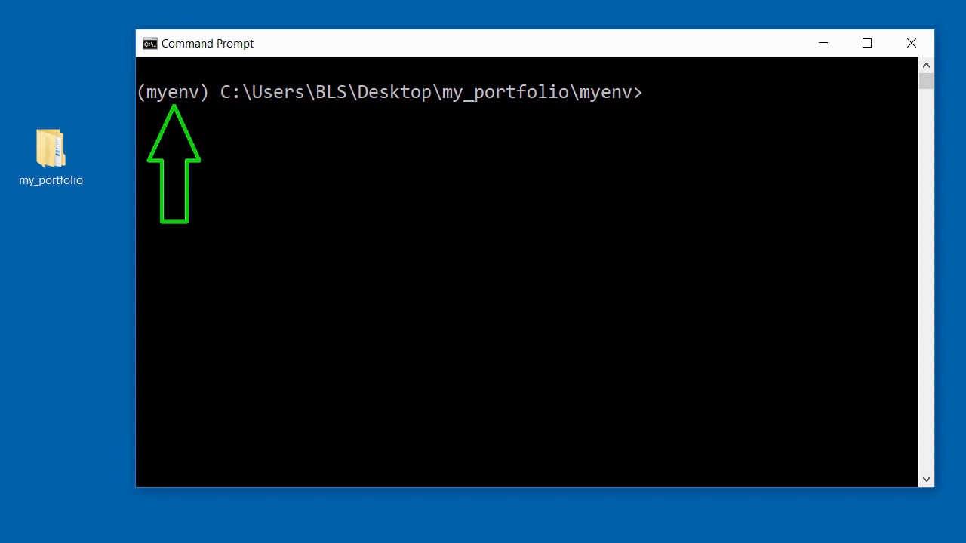
# Enter 'pip install django' at the (myenv) prompt without running it.
pyautogui.write('pi')
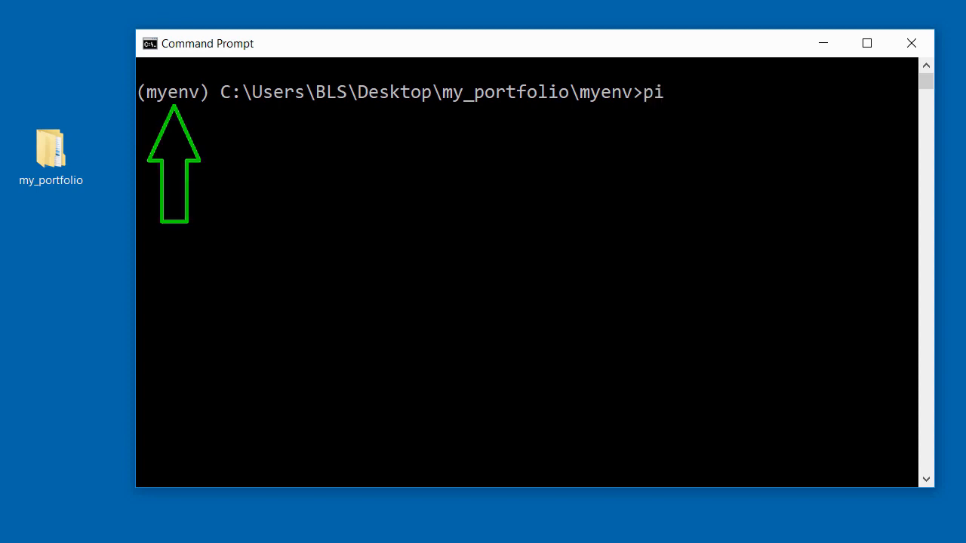
pyautogui.write('p')
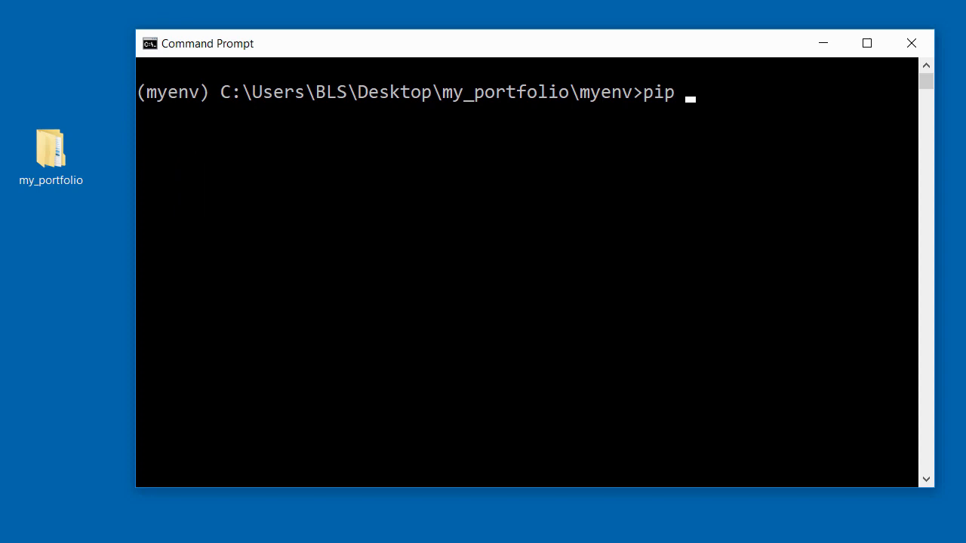
pyautogui.write('ins')
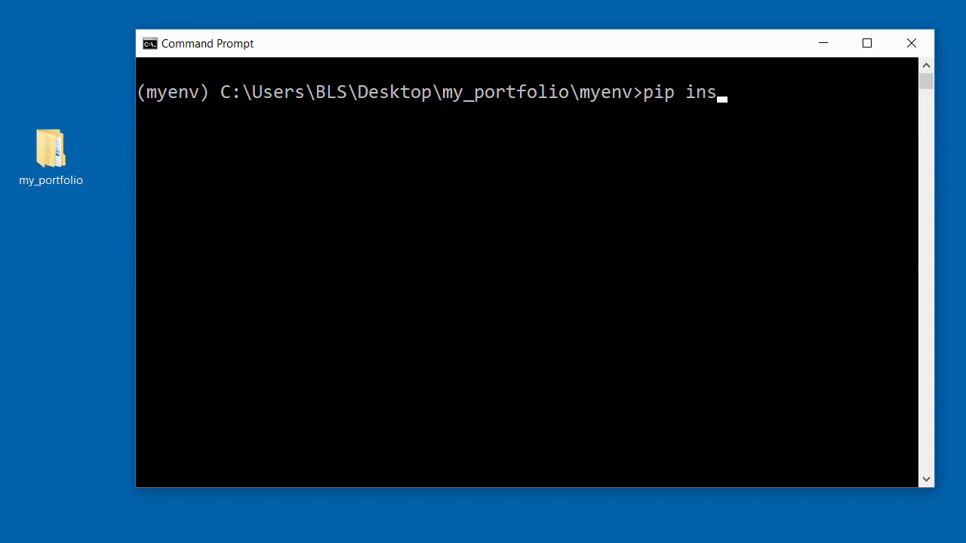
pyautogui.write('tall dj')
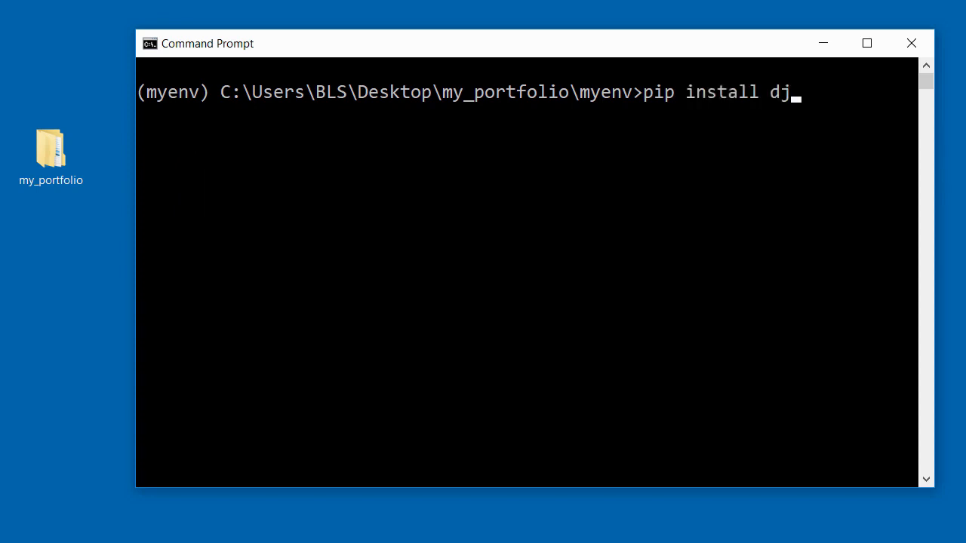
pyautogui.write('ang')
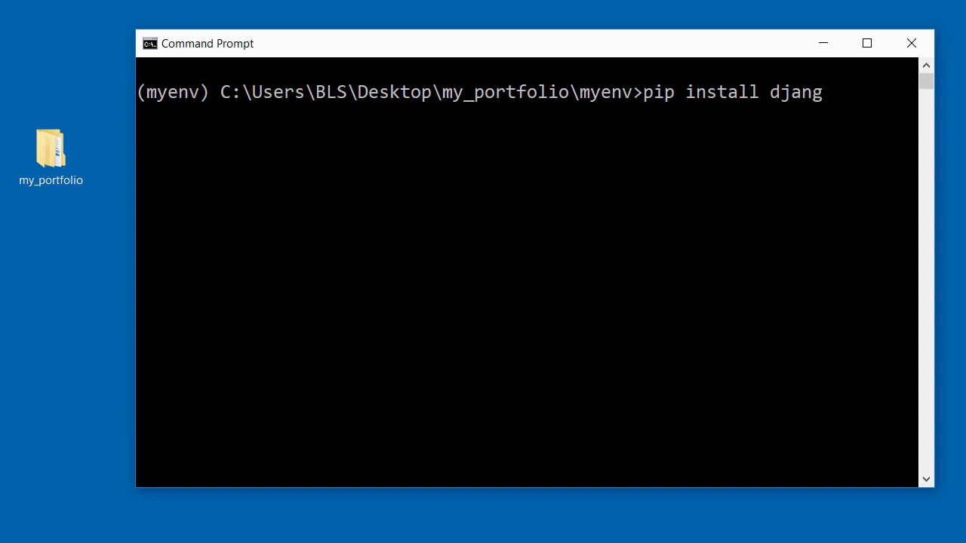
pyautogui.write('o')
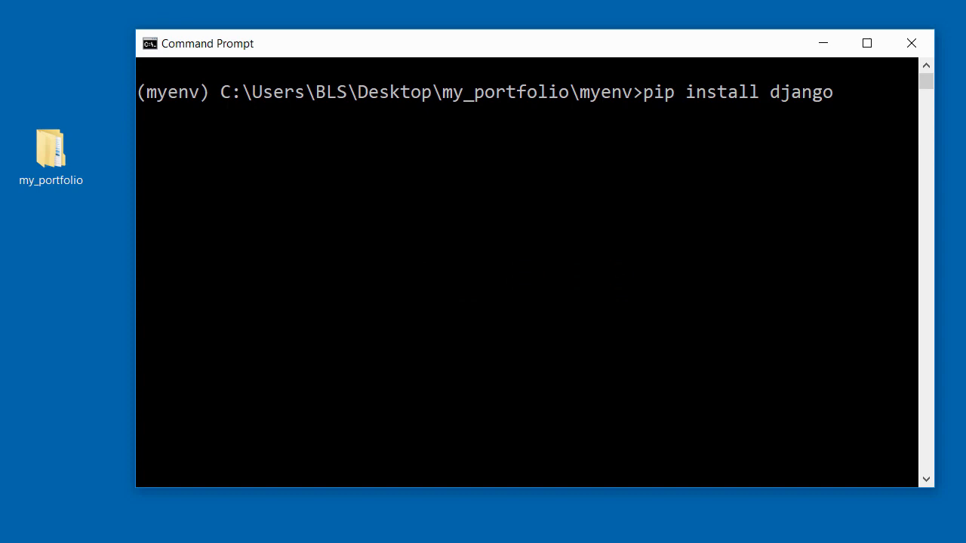
# Run pip install django to install Django 2.2, pytz and sqlparse, then clear the screen with cls.
pyautogui.press('enter')
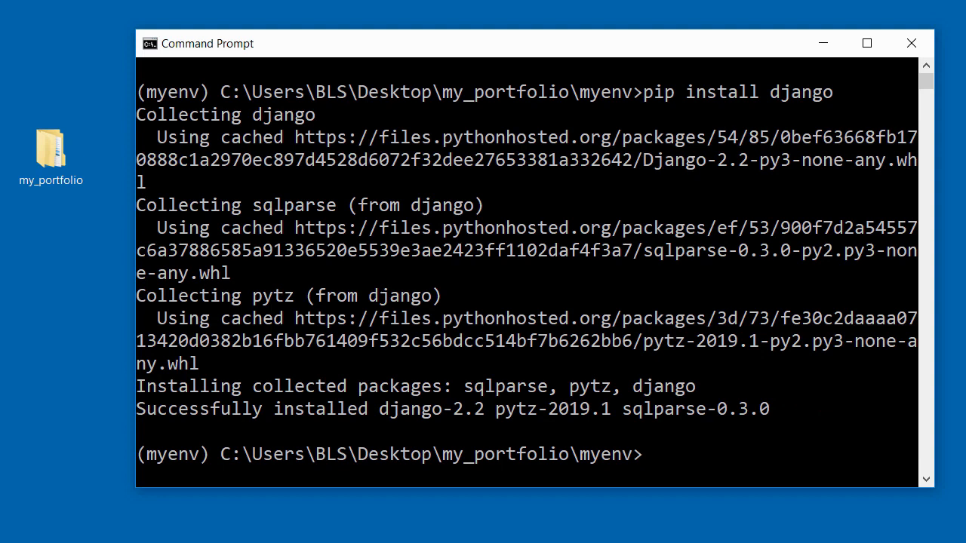
pyautogui.moveTo(959, 422)
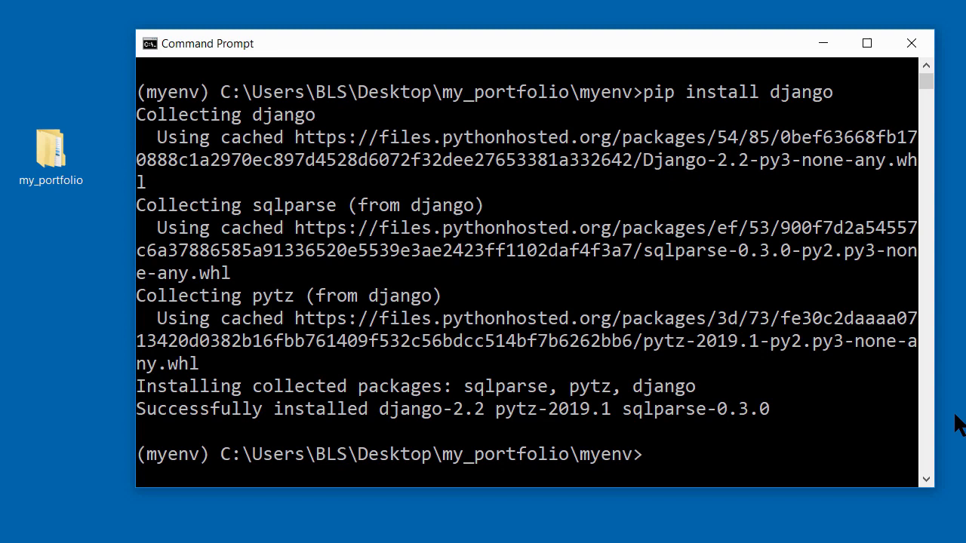
pyautogui.write('cl')
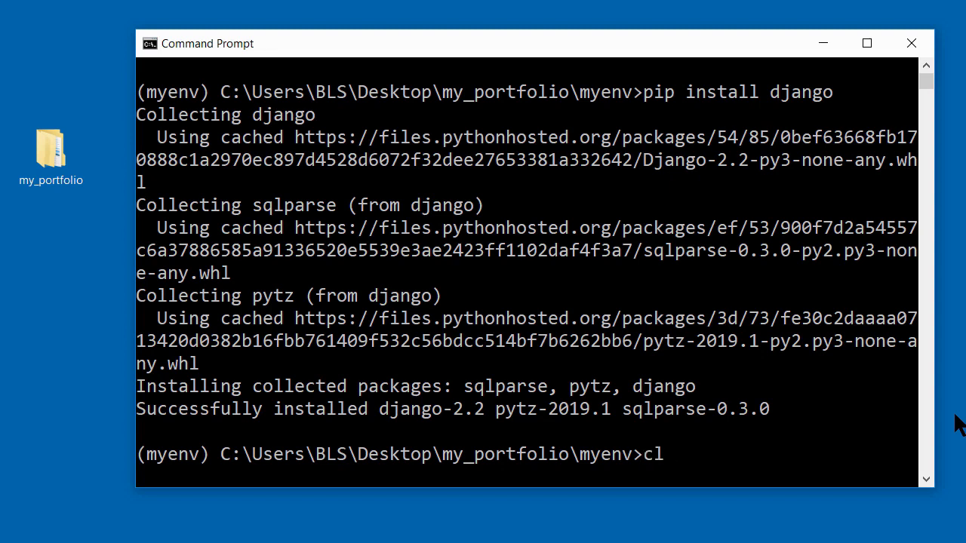
pyautogui.write('s')
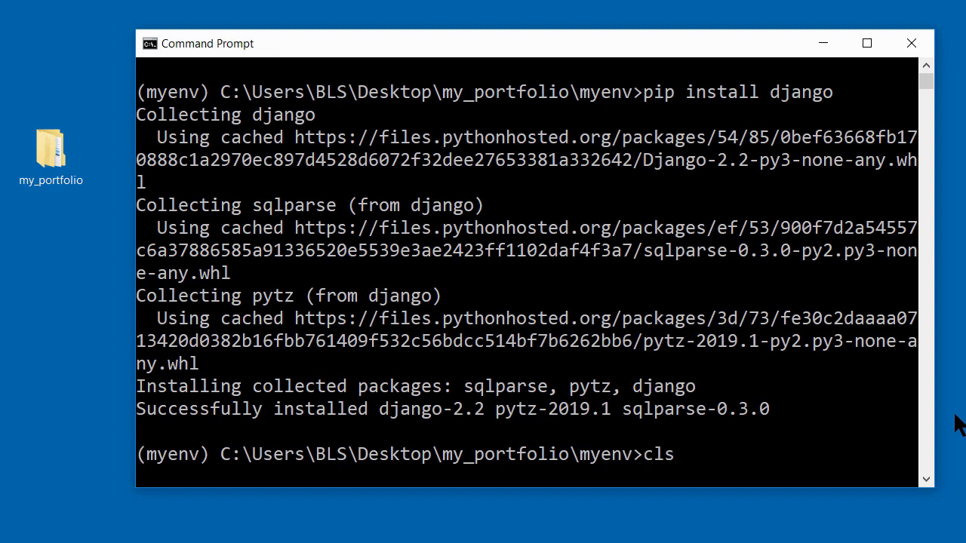
pyautogui.press('Enter')
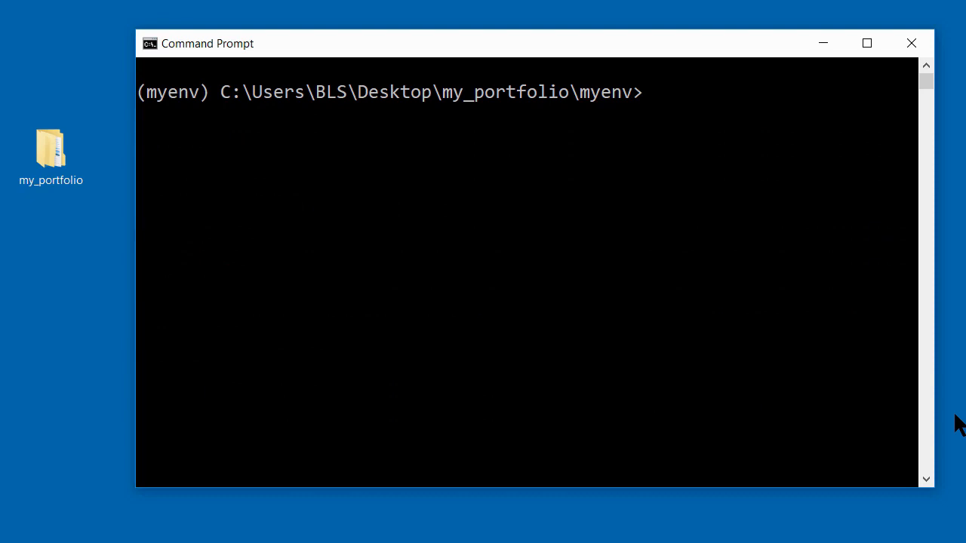
# Type the partial version check command 'python -m django --ve' at the cleared prompt.
pyautogui.write('python -m')
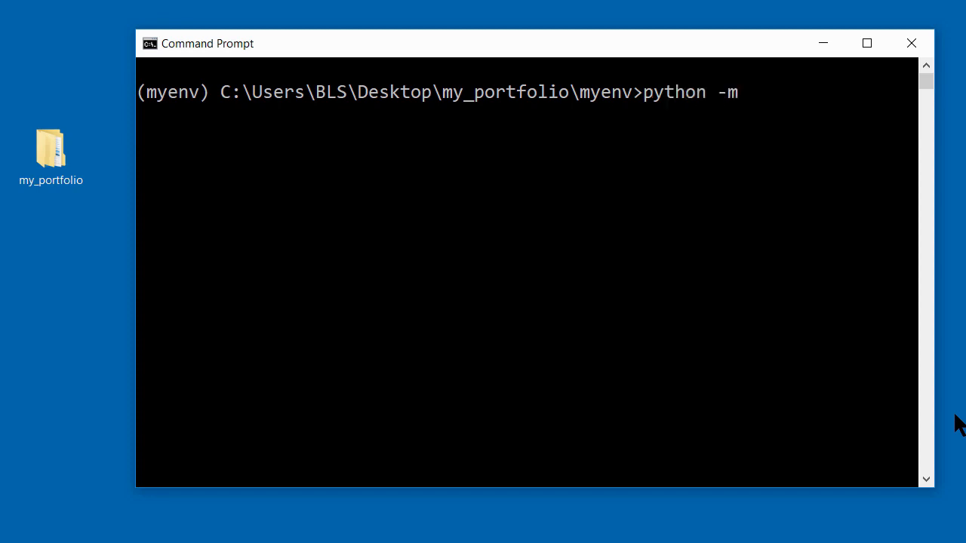
pyautogui.write('django')
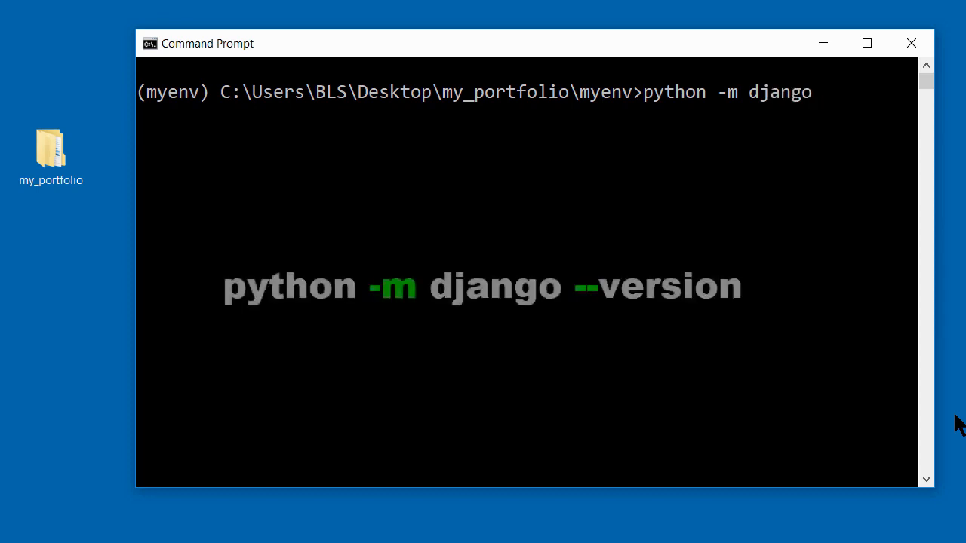
pyautogui.write('--ve')
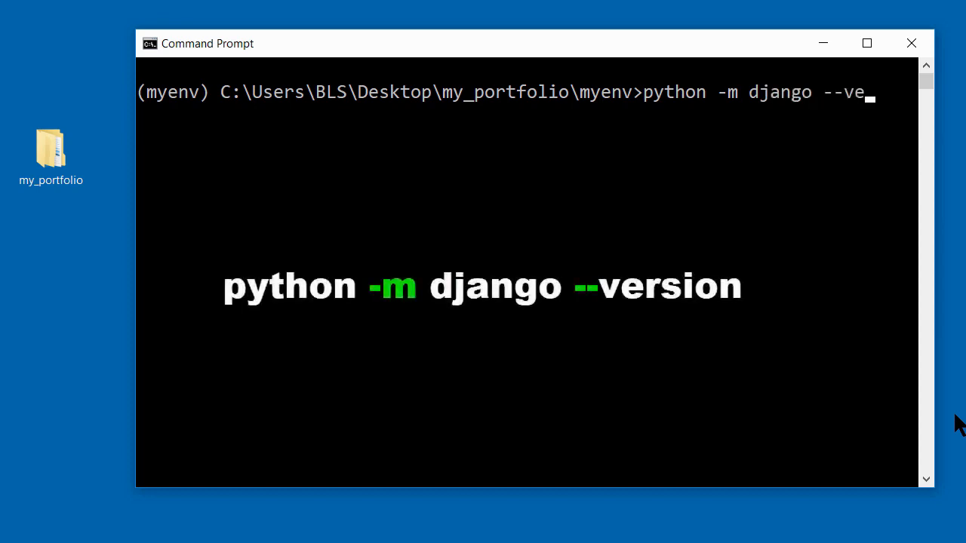